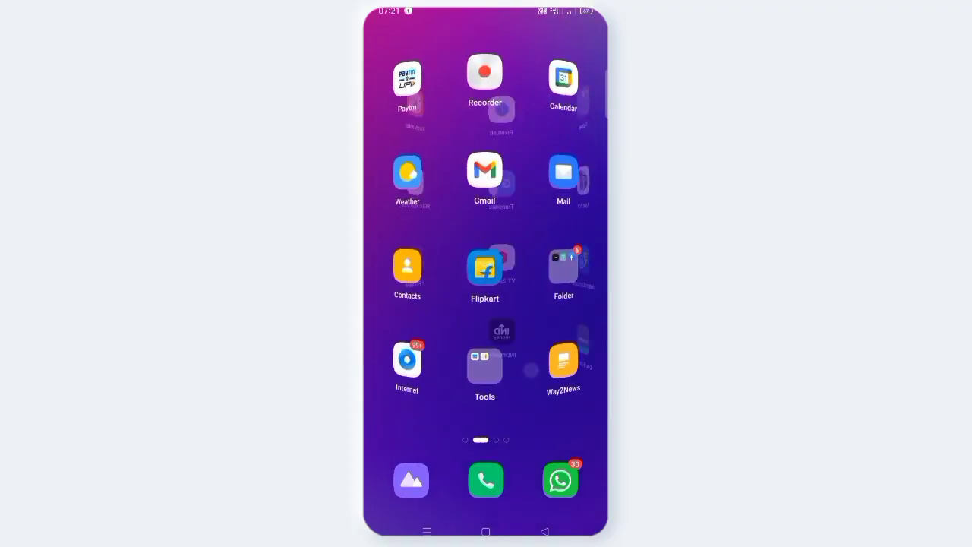
Swipe through the home screen pages until the one with PixelLab, KineMaster and INDmoney shows.
scroll("left", 3)
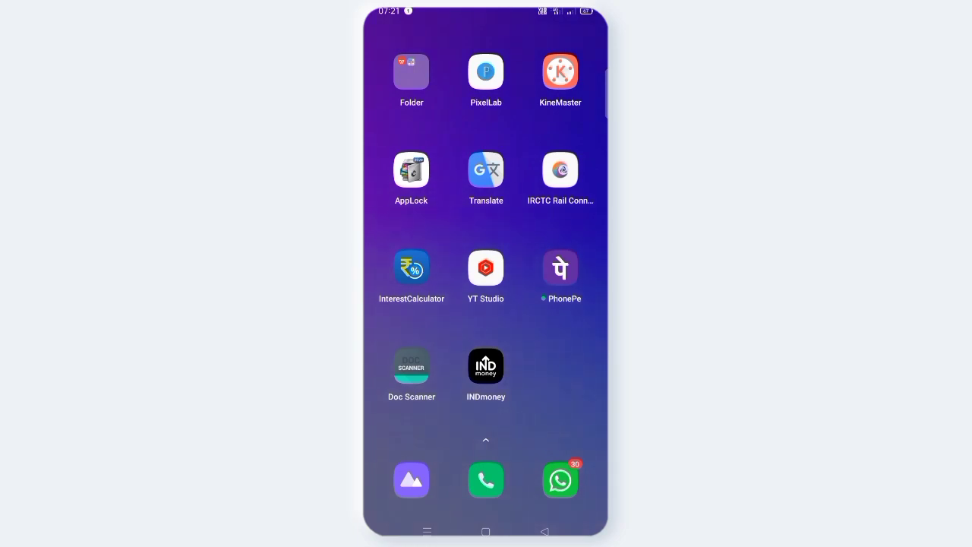
scroll("left", 3)
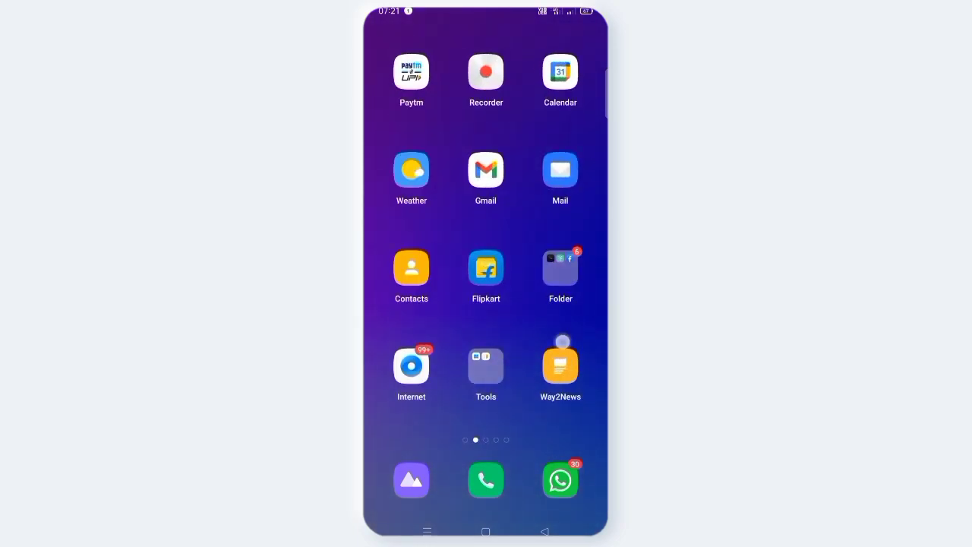
scroll("left", 3)
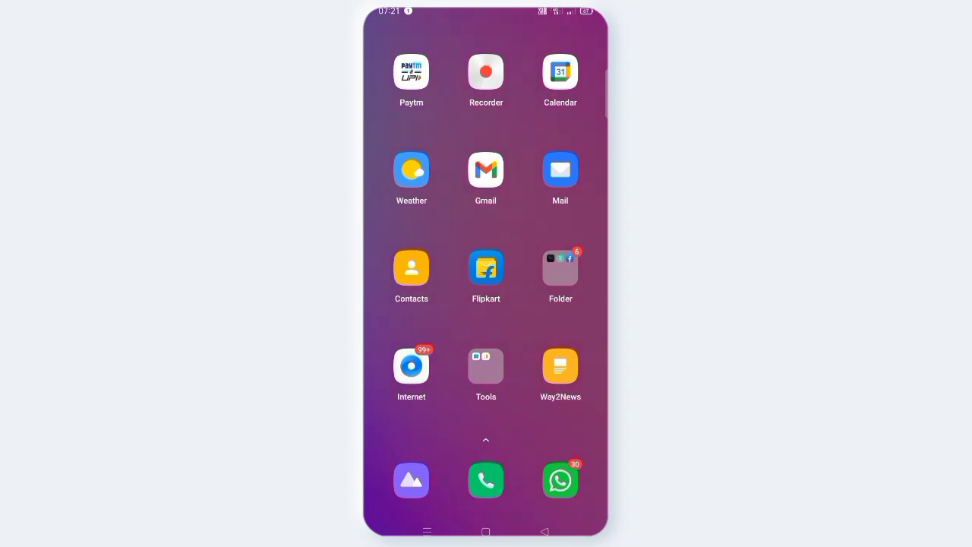
scroll("left", 3)
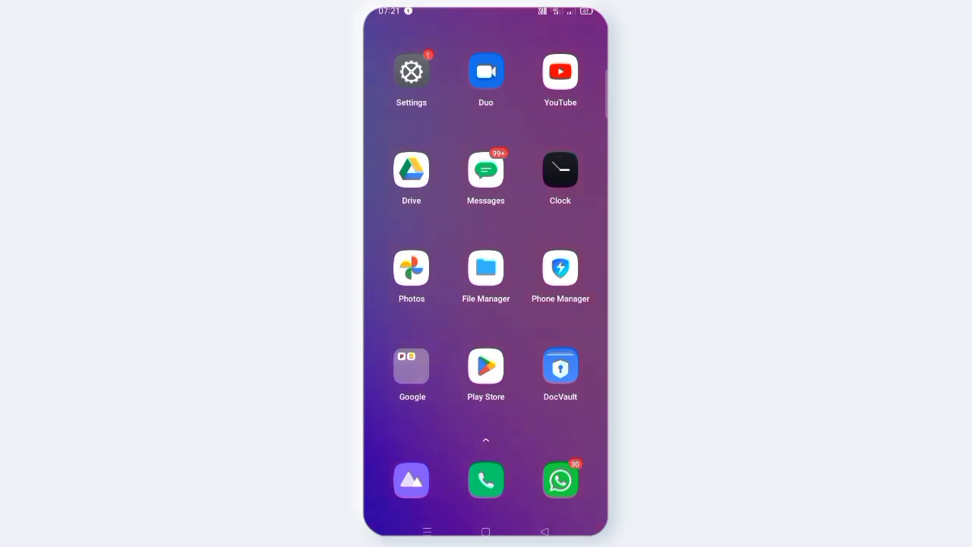
scroll("left", 3)
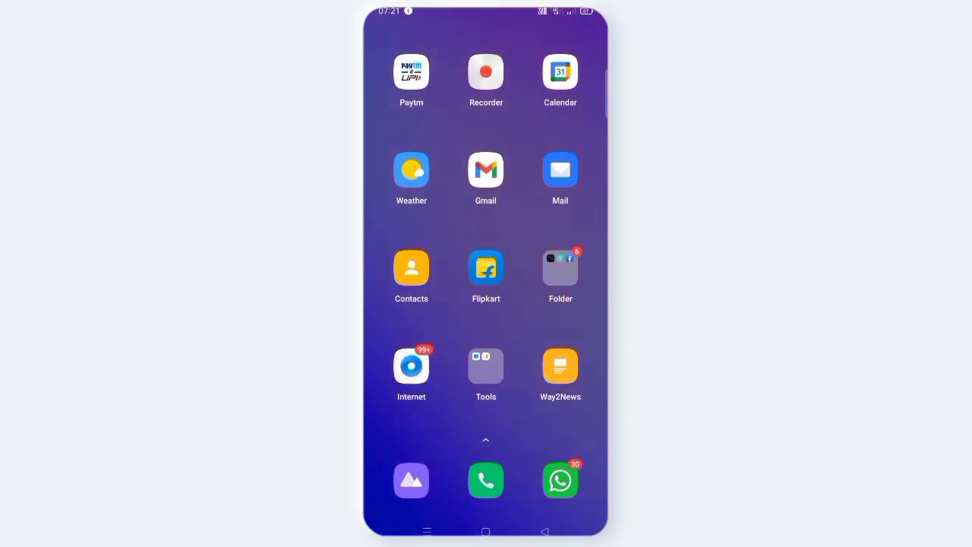
scroll("left", 3)
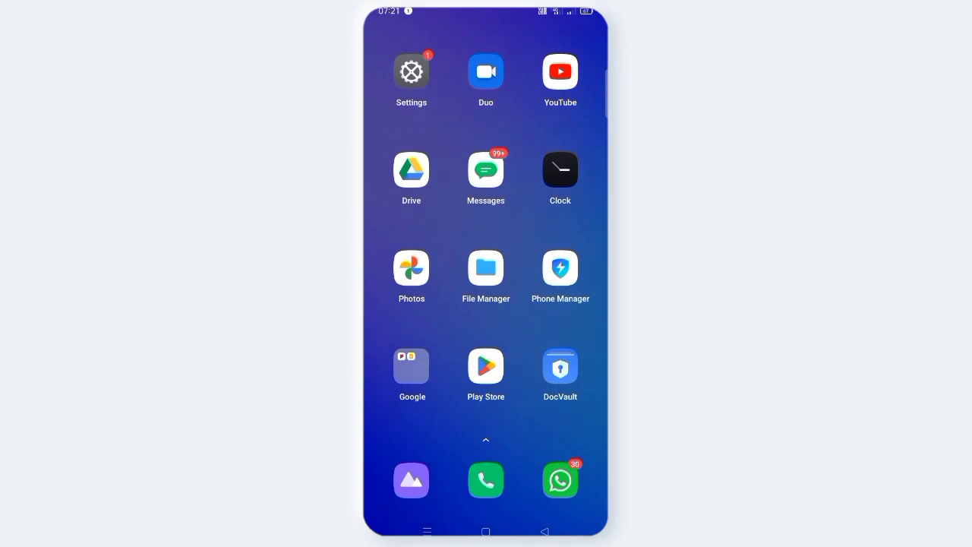
scroll("left", 3)
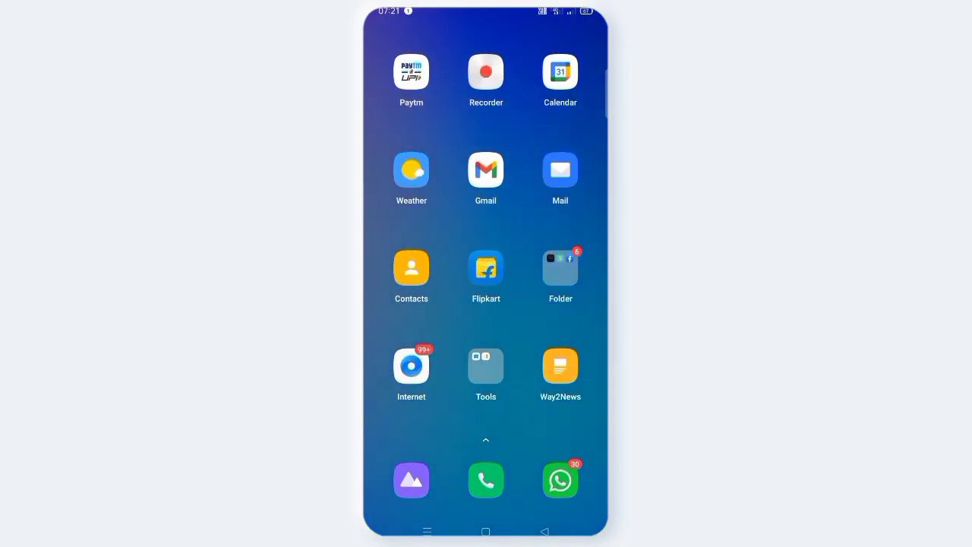
scroll("left", 3)
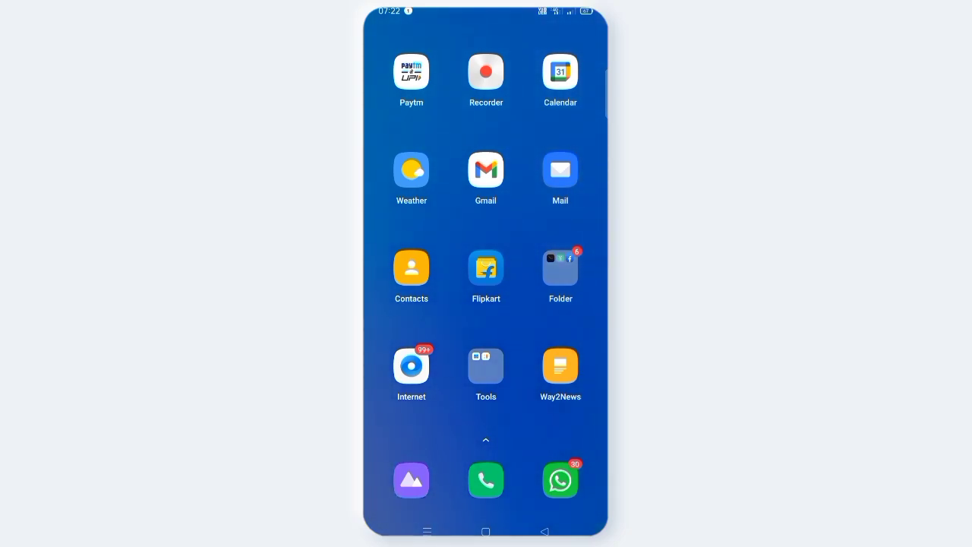
scroll("left", 3)
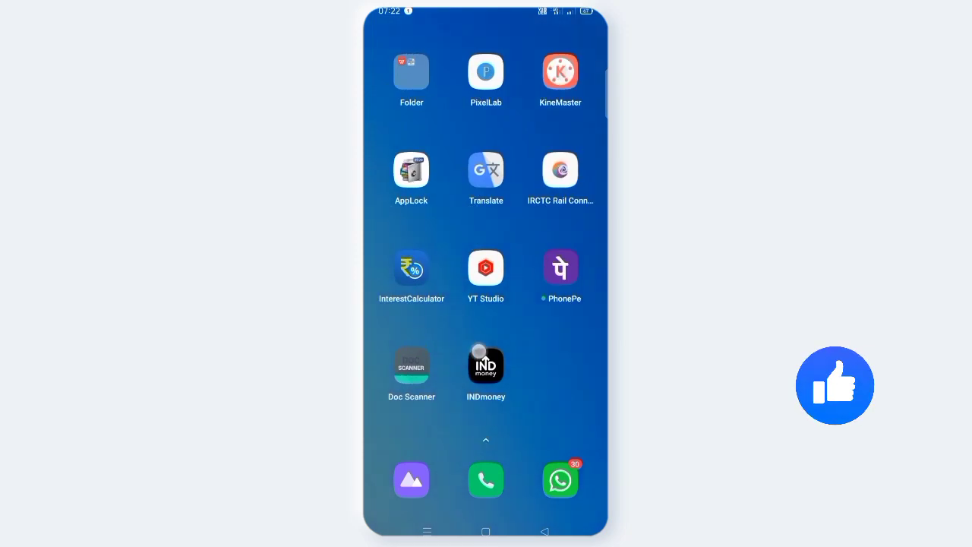
scroll("left", 3)
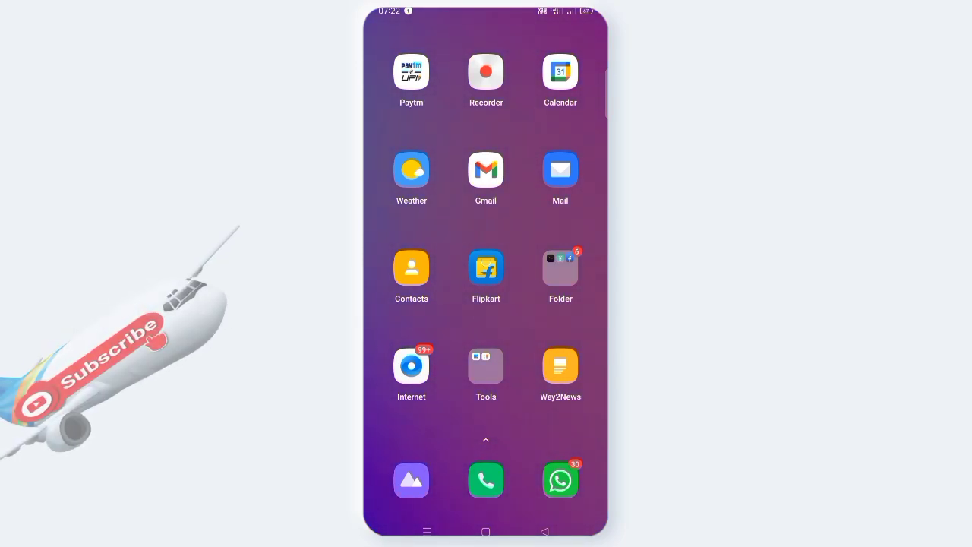
scroll("left", 3)
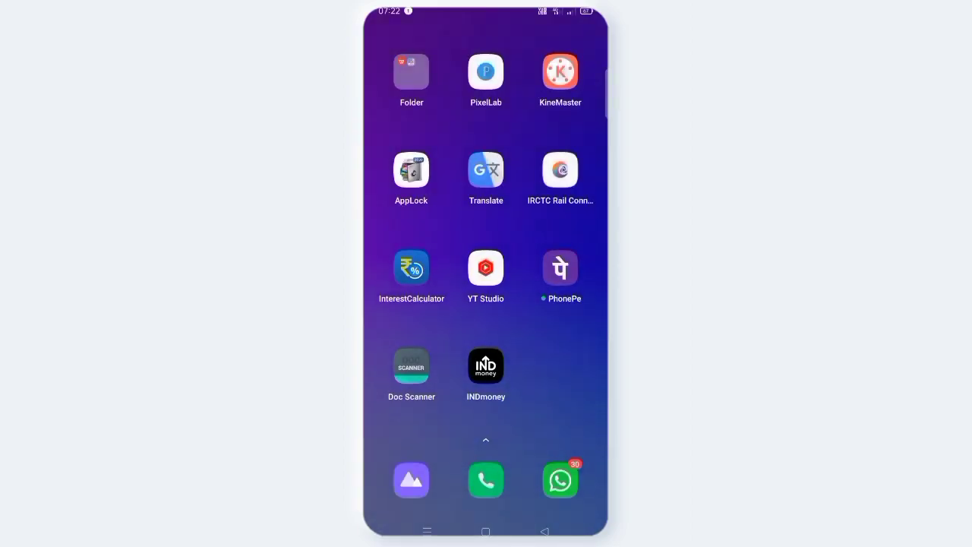
Launch Angel One and reach the account profile's View All Categories list.
left_click(559, 267)
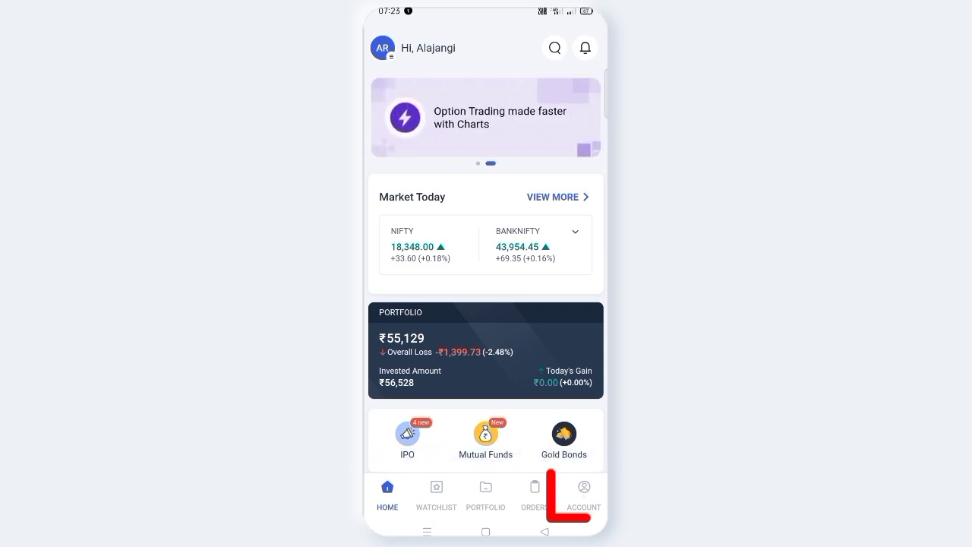
left_click(584, 494)
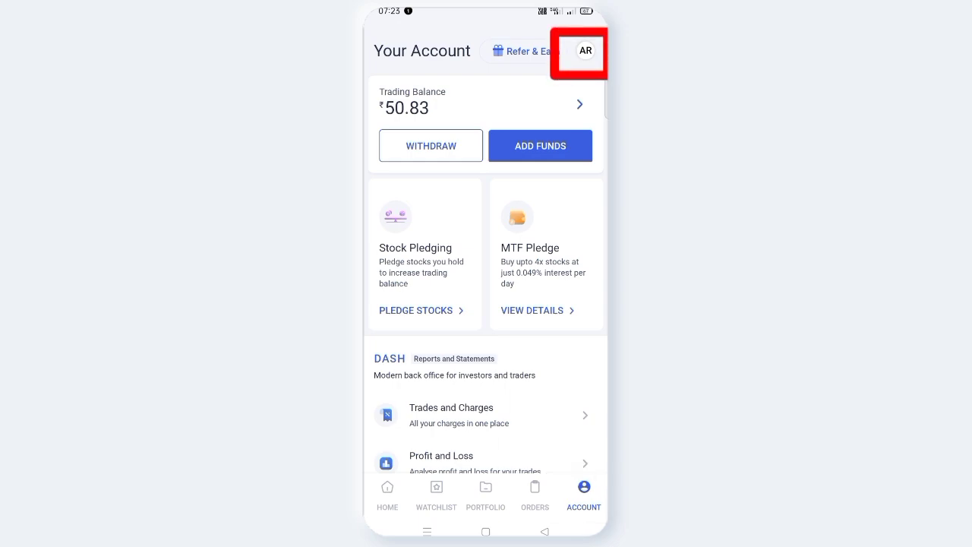
left_click(583, 52)
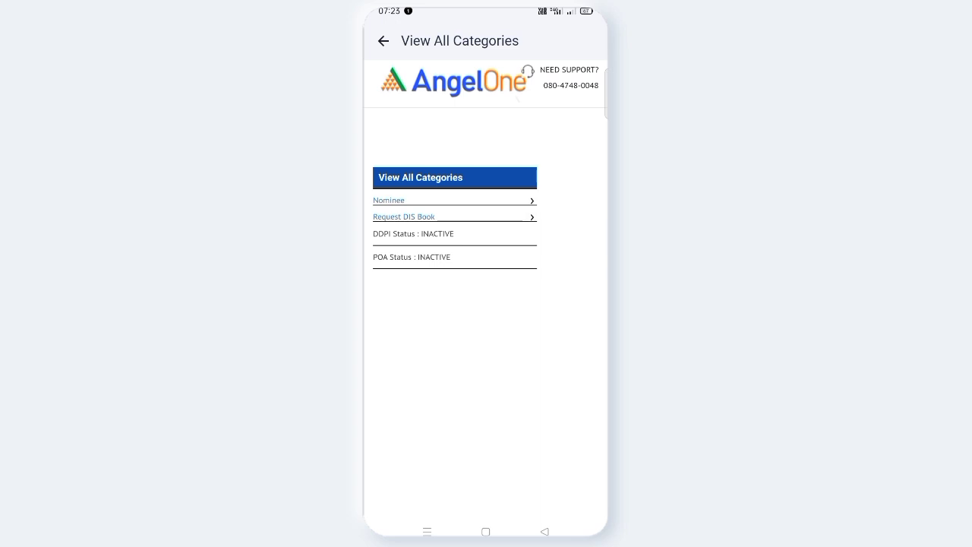
Go into Nominee Details and start Add Nominee, revealing two blank nominee forms.
left_click(454, 201)
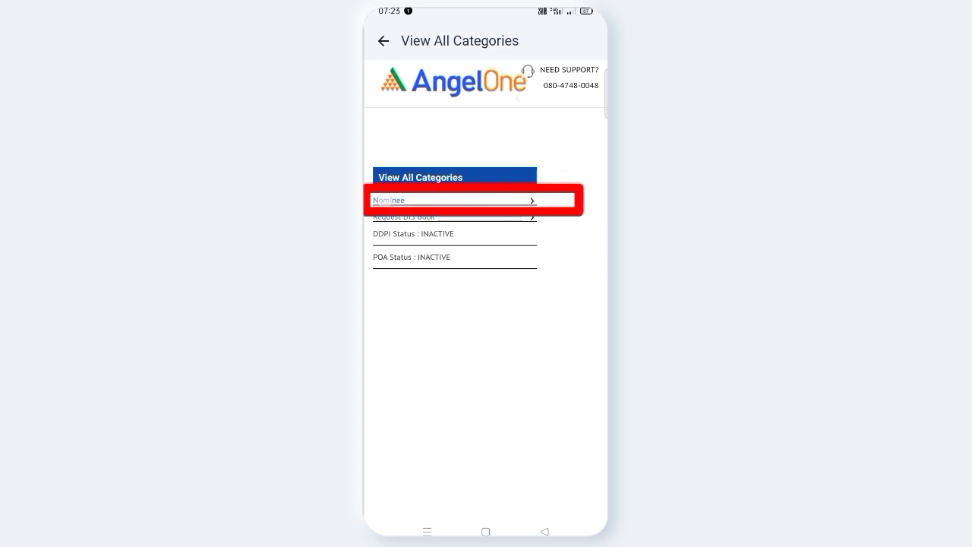
left_click(453, 201)
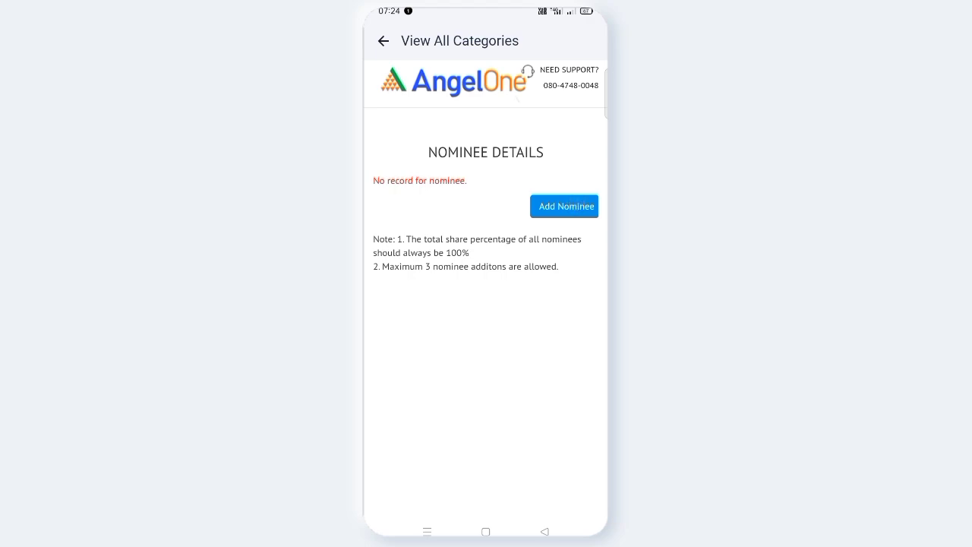
left_click(565, 207)
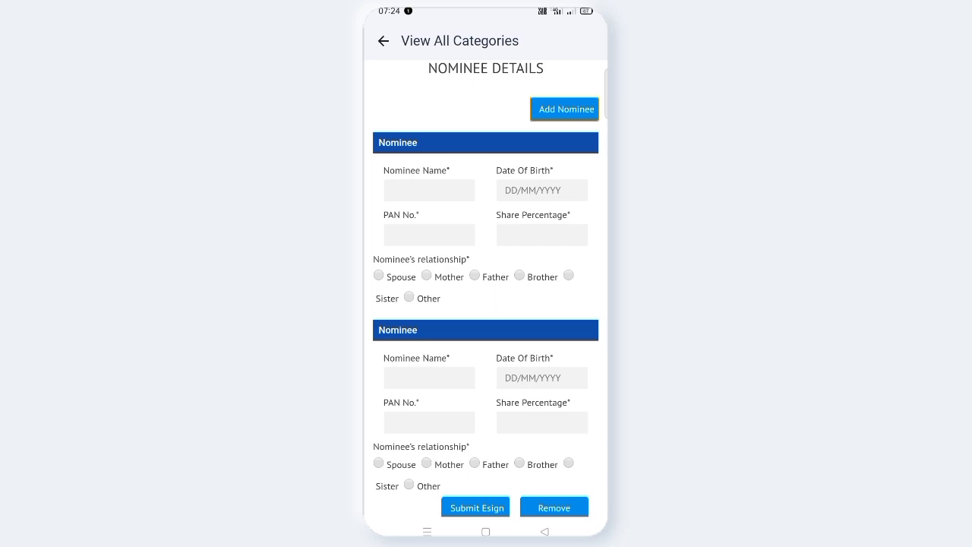
scroll("down", 3)
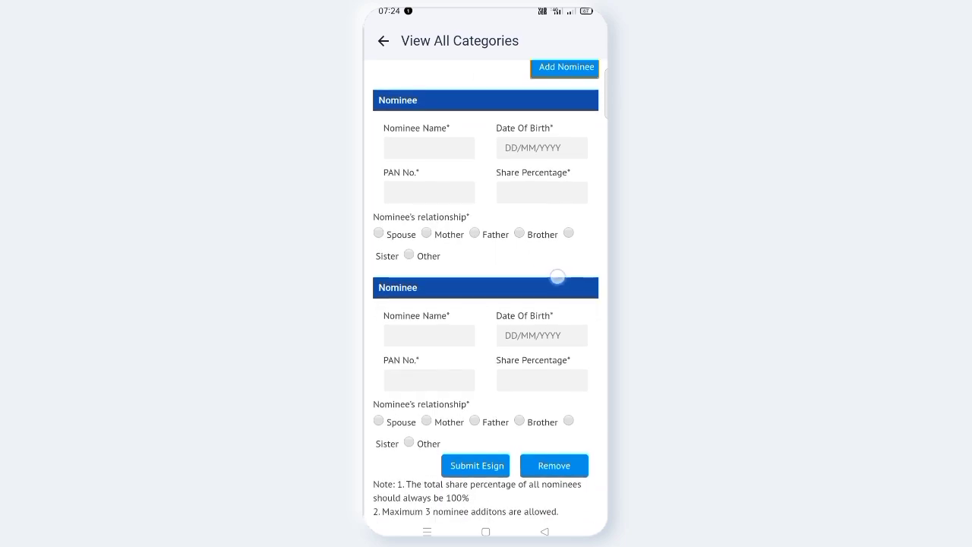
scroll("up", 3)
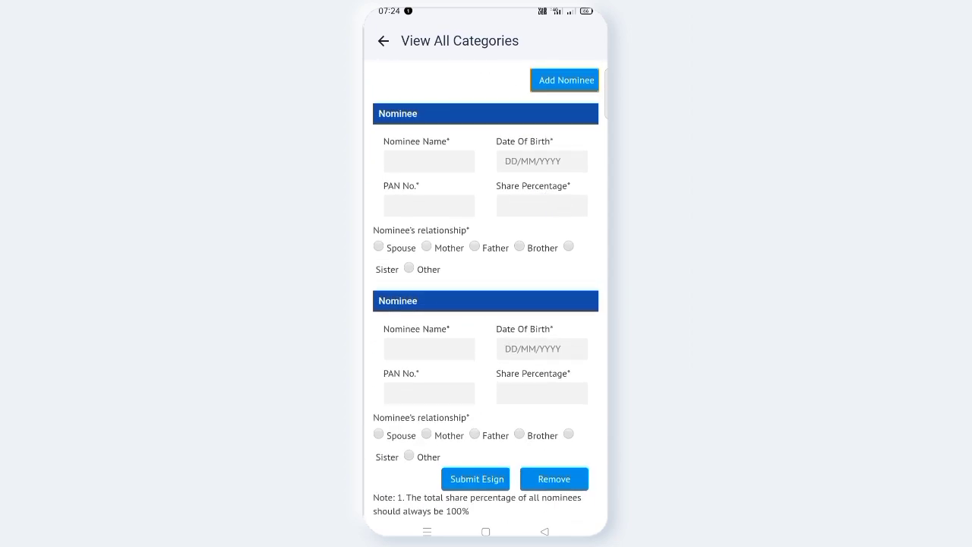
left_click(429, 161)
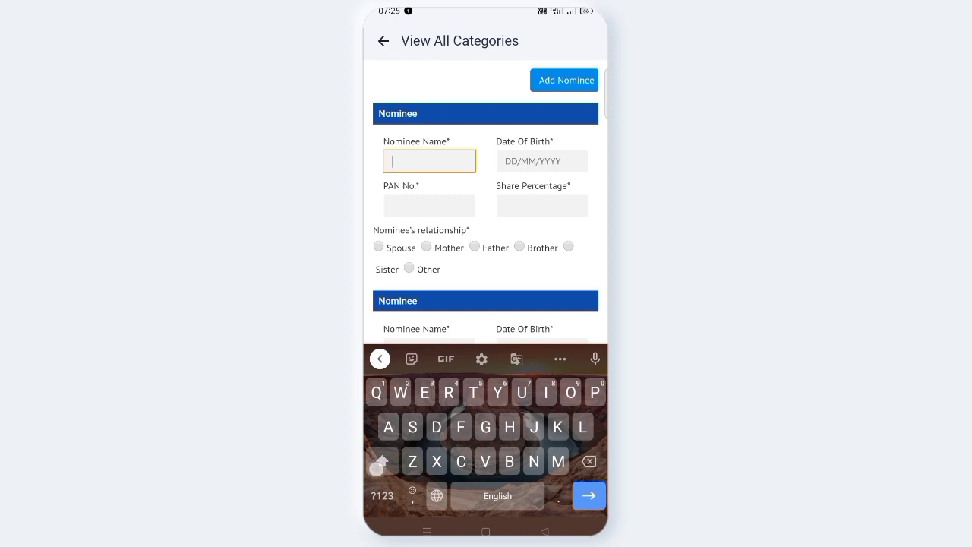
type("ALA")
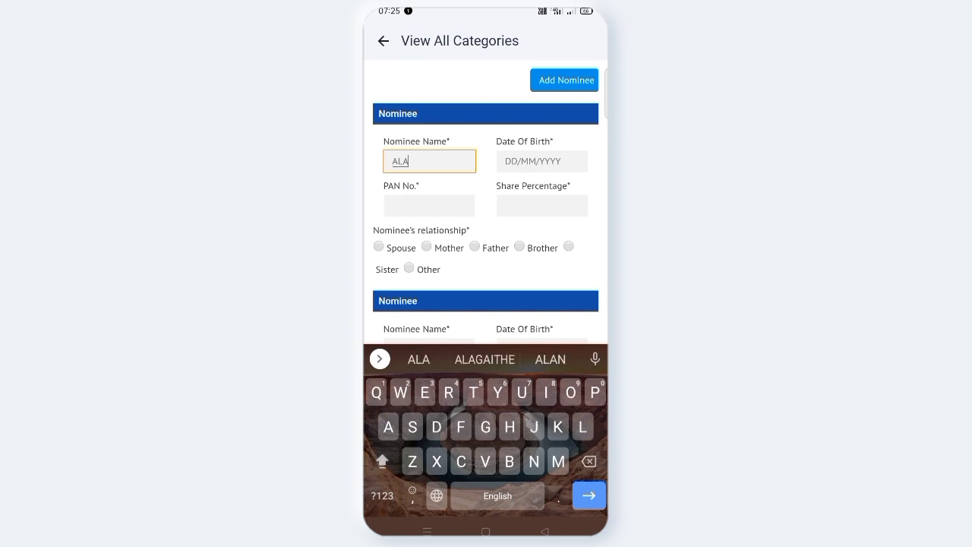
type("JANGI M")
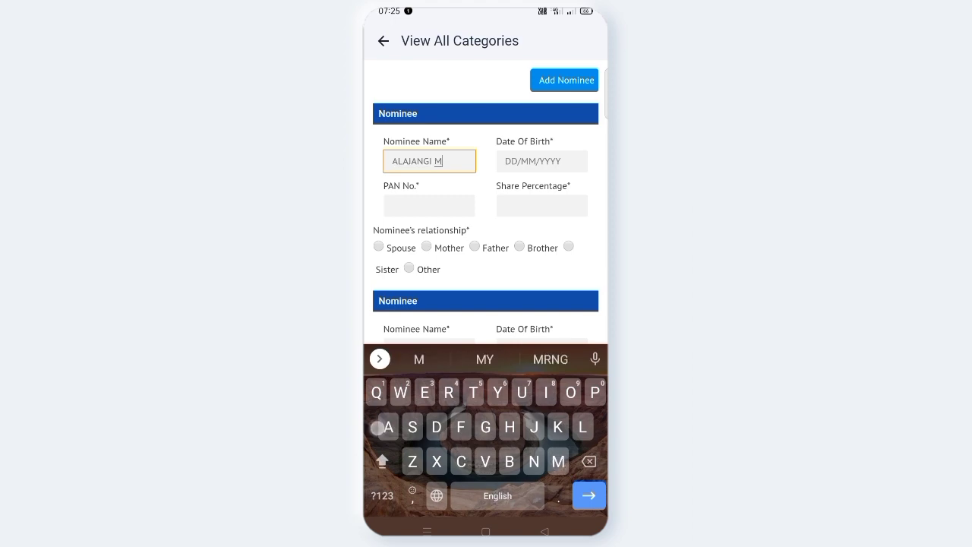
type("ANAD.")
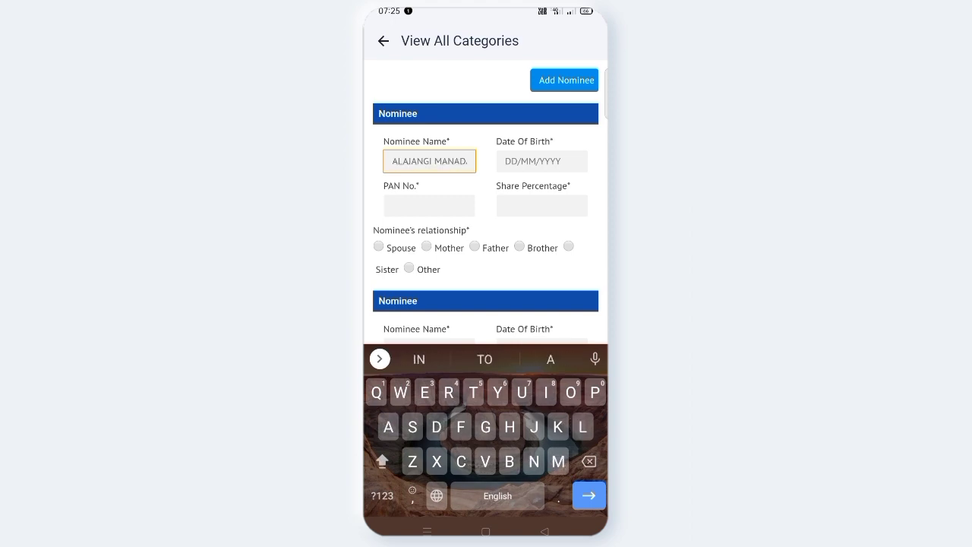
type("NAIDU")
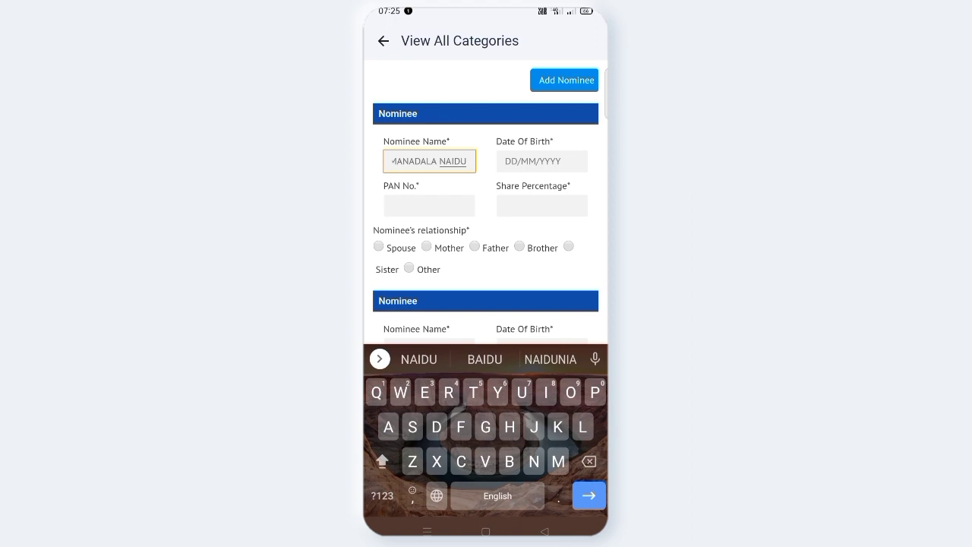
left_click(541, 161)
type("1")
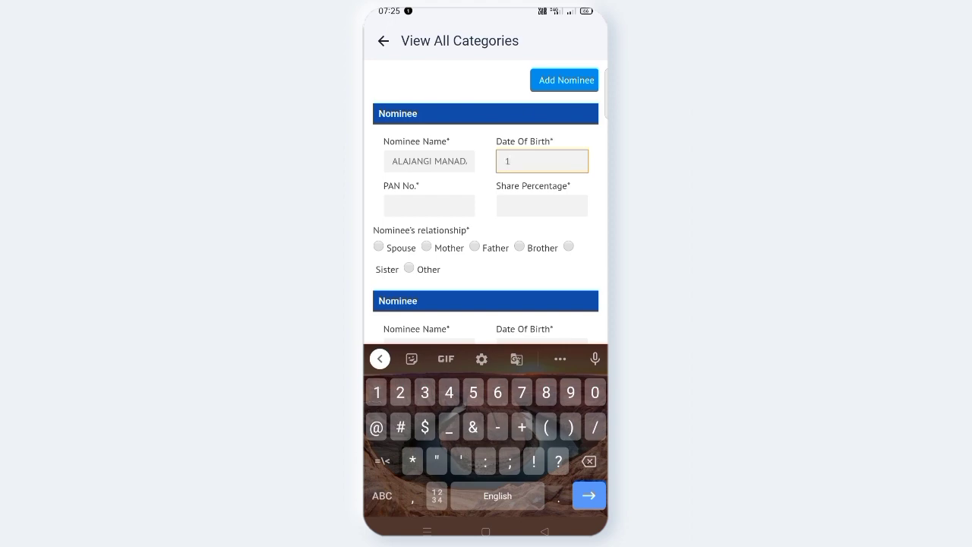
type("5/06/")
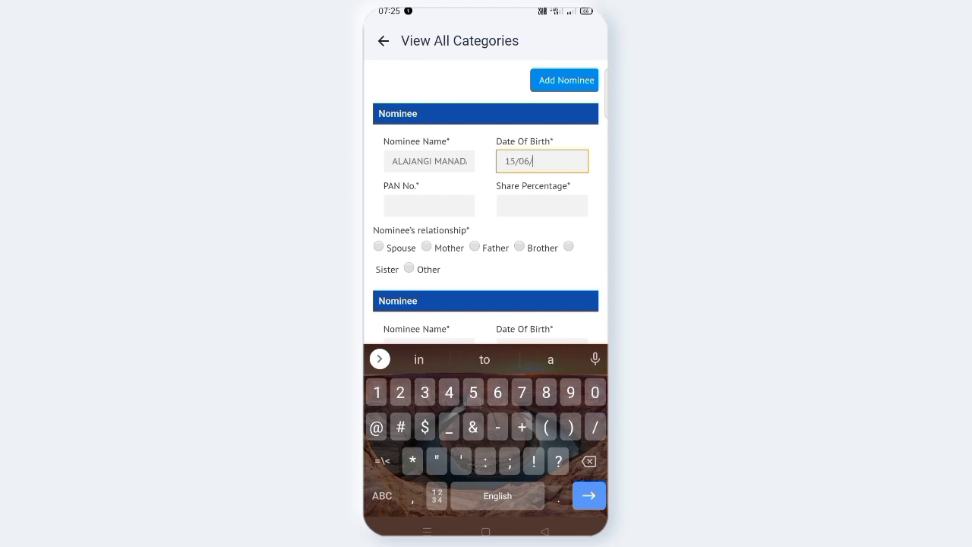
type("1996")
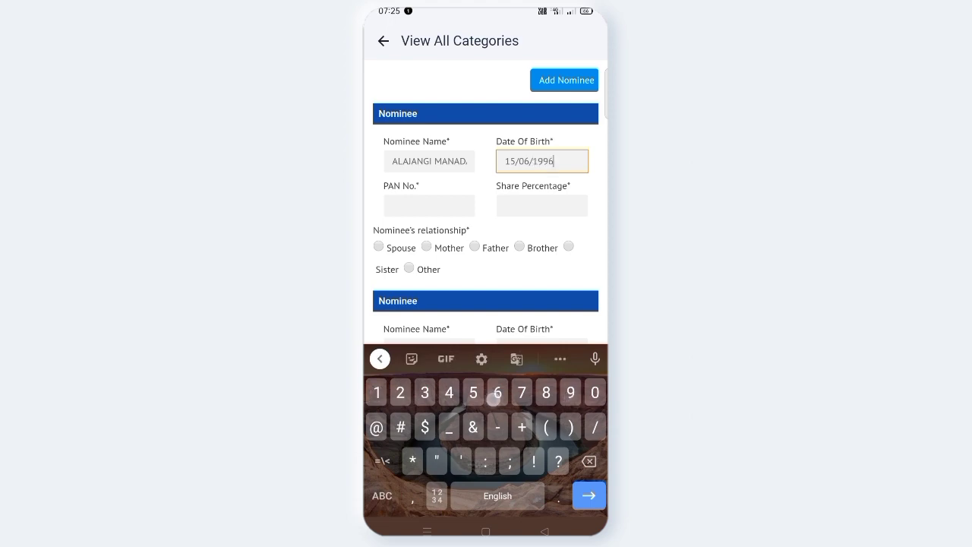
left_click(428, 206)
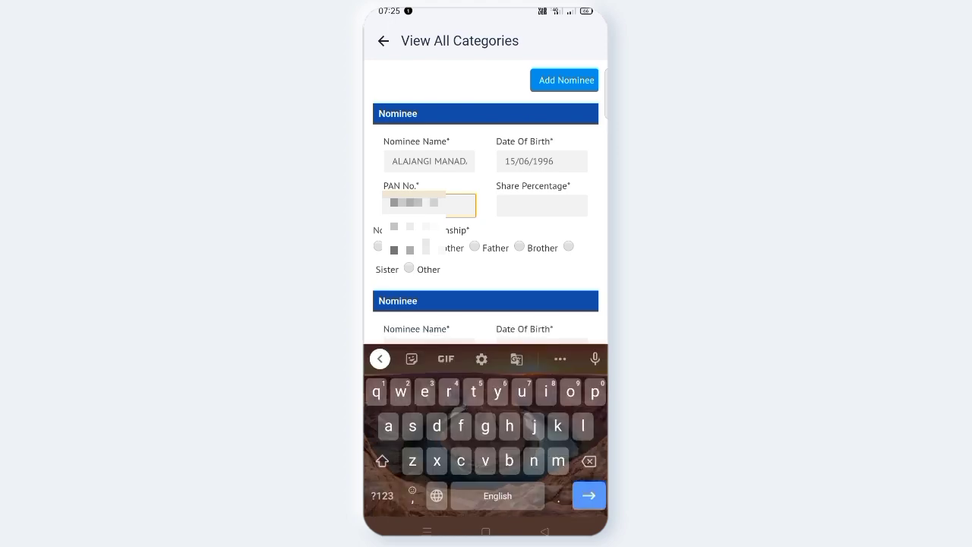
left_click(541, 206)
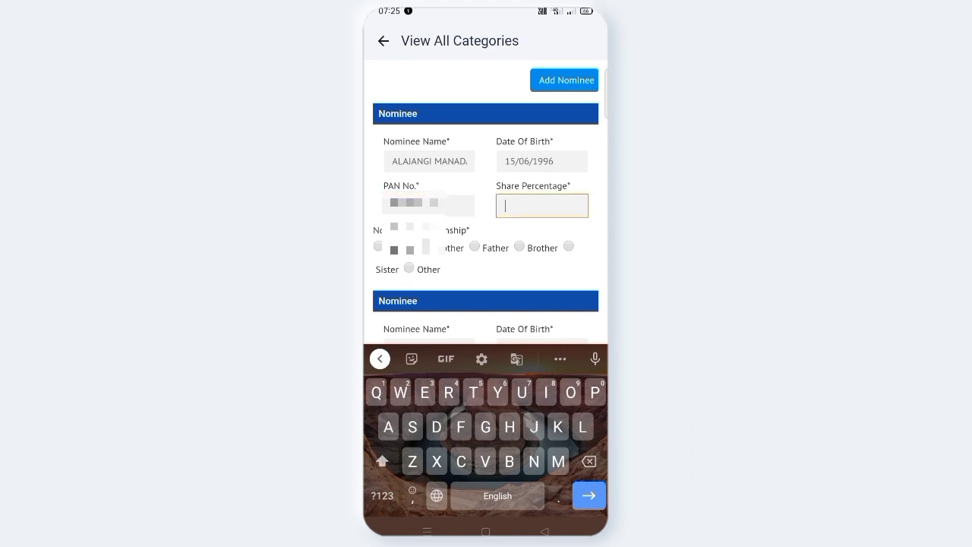
type("100")
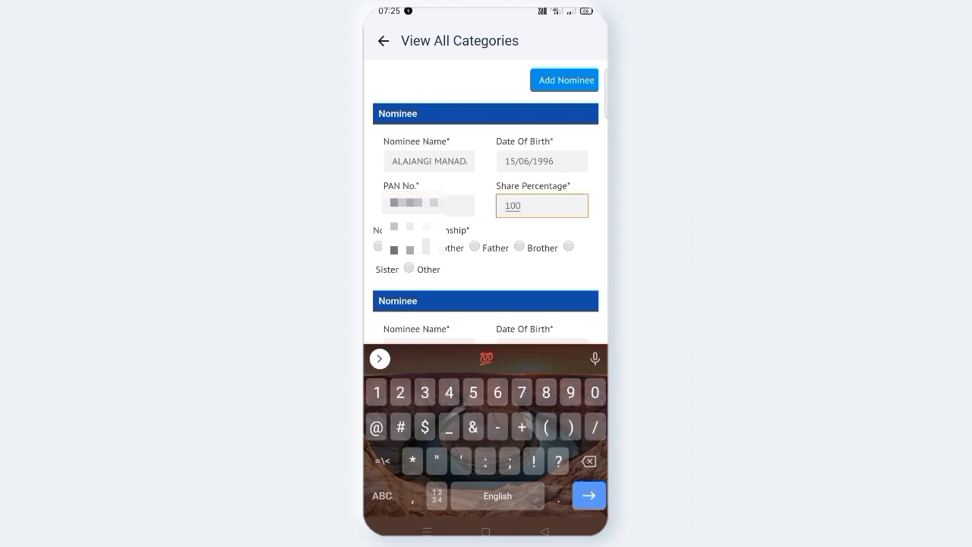
scroll("up", 3)
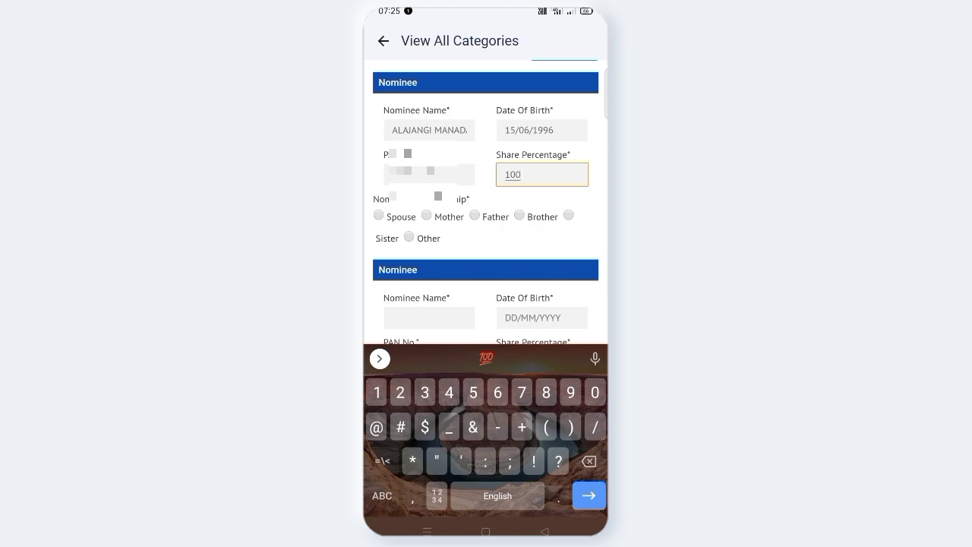
Set the relationship to Brother and remove the empty second nominee form.
left_click(519, 214)
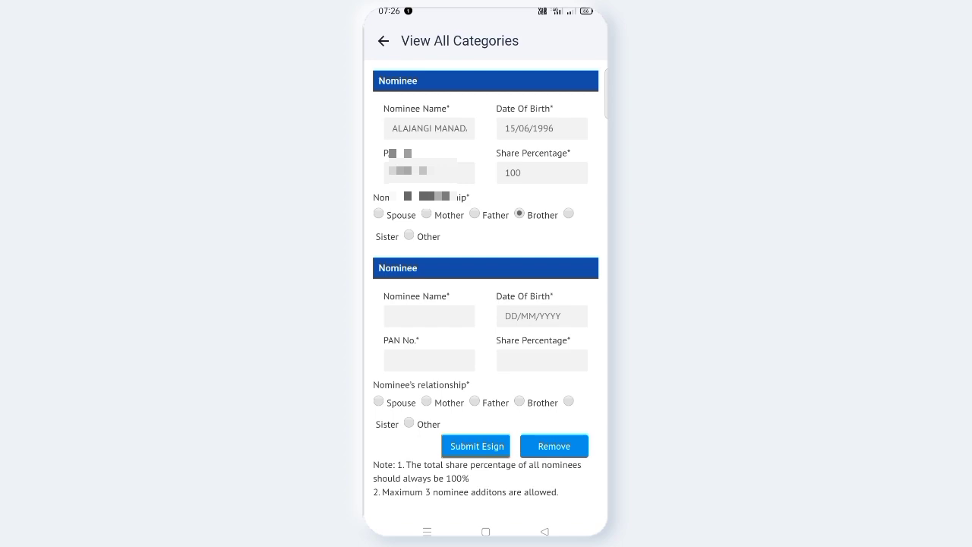
left_click(553, 447)
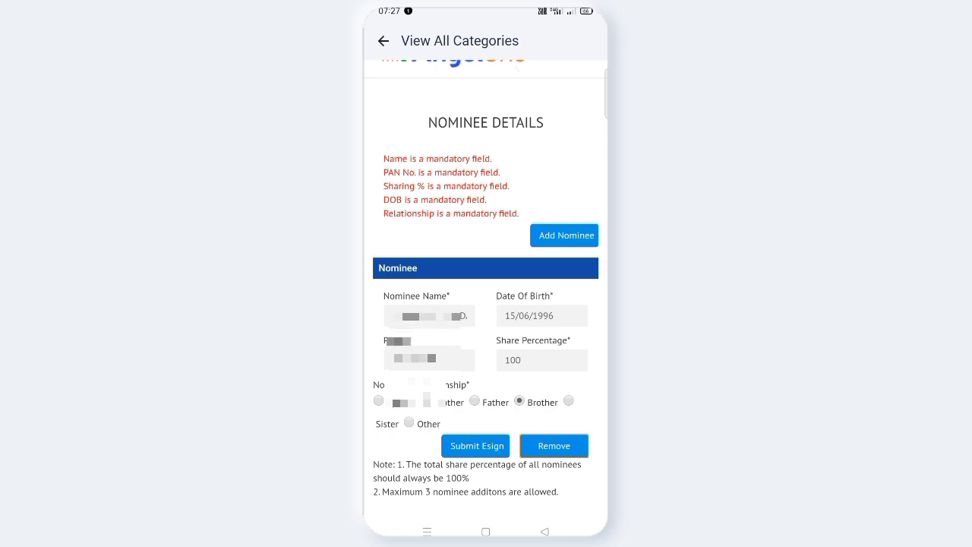
Submit for e-sign, enter the Aadhaar/VID, tick the Protean authorization and send the OTP.
left_click(476, 445)
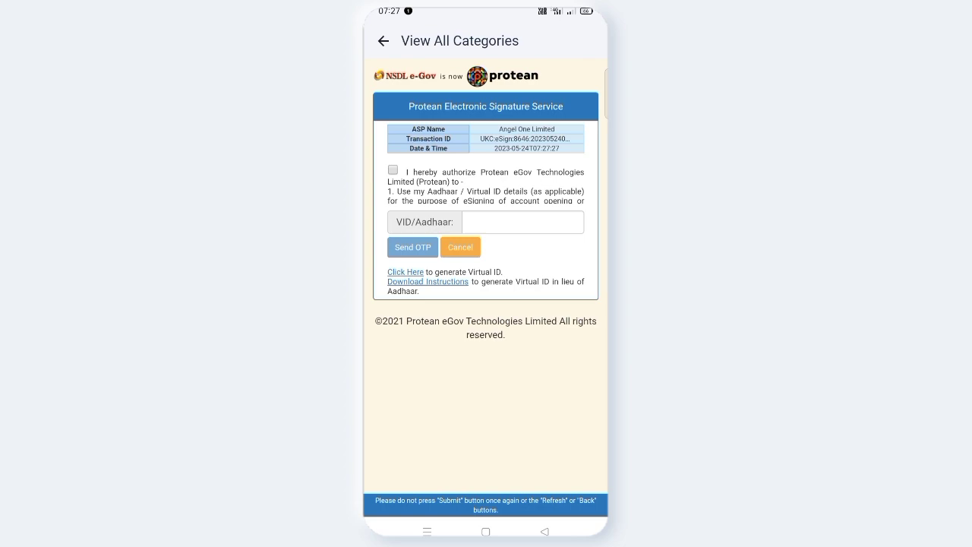
left_click(522, 221)
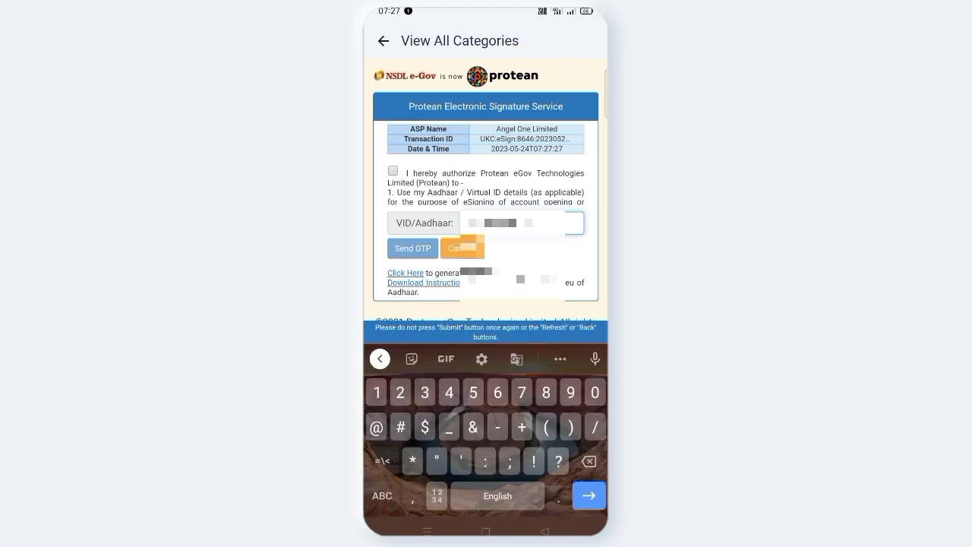
left_click(394, 170)
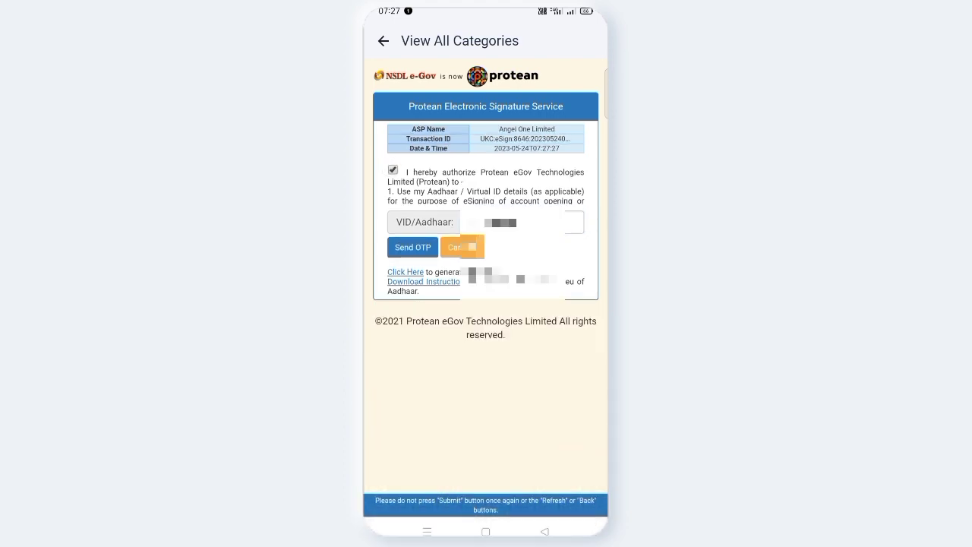
left_click(412, 247)
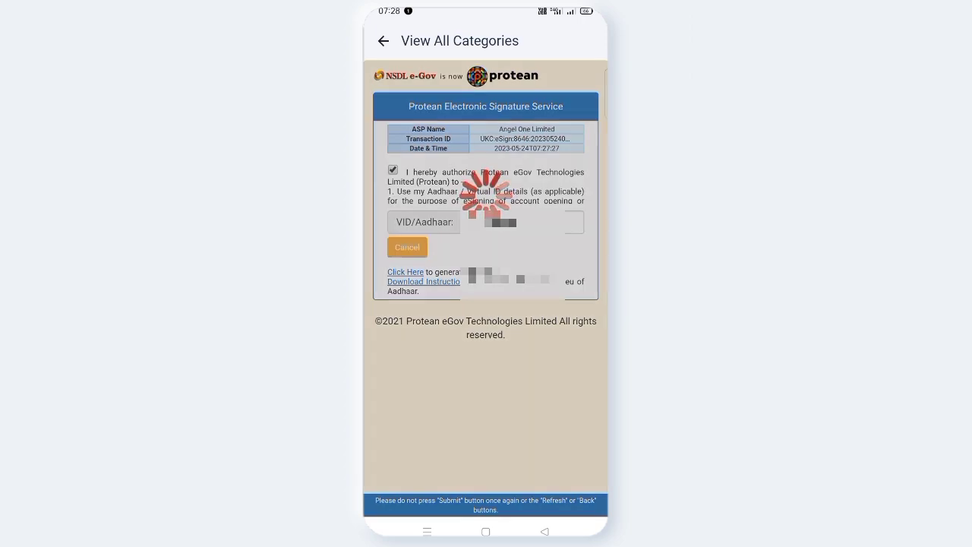
Enter the received OTP and verify it to get the 'request received' confirmation.
left_click(407, 246)
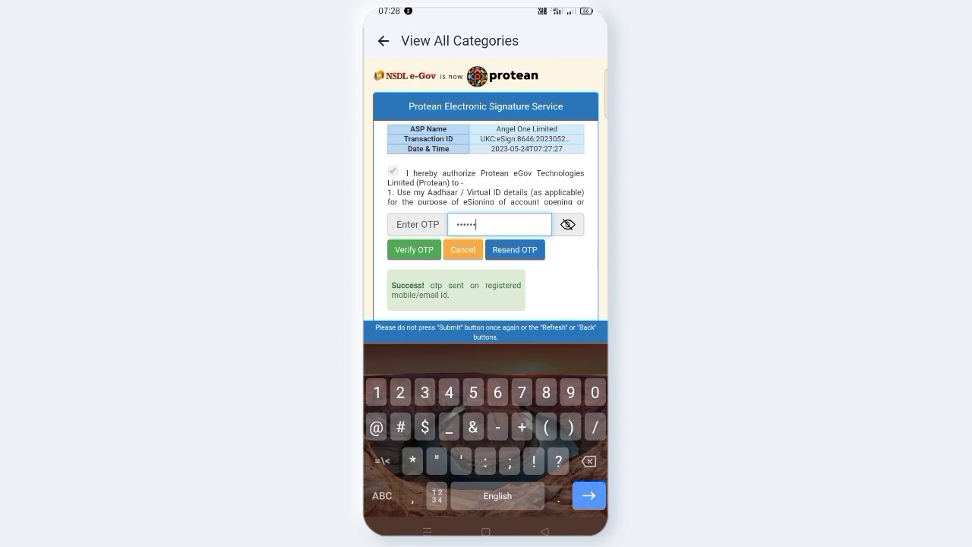
left_click(413, 249)
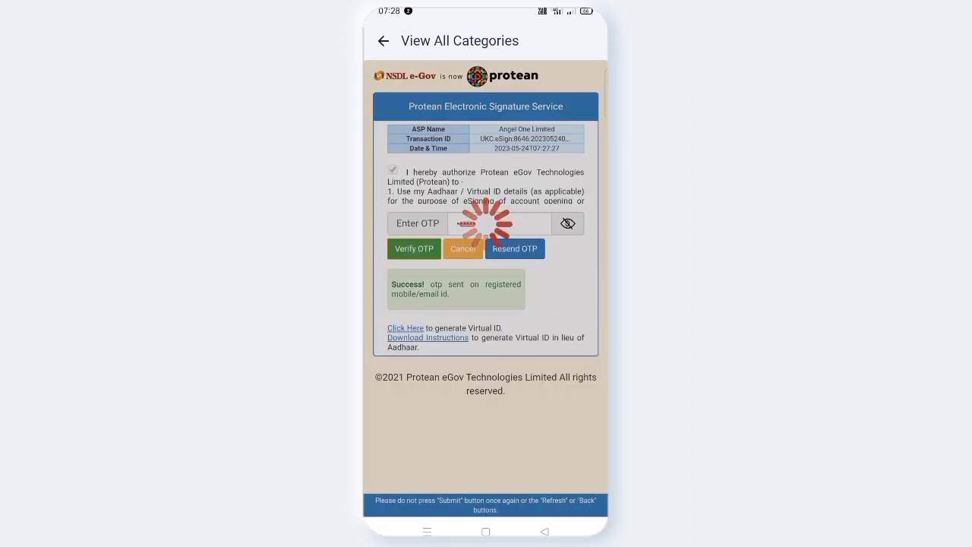
left_click(413, 249)
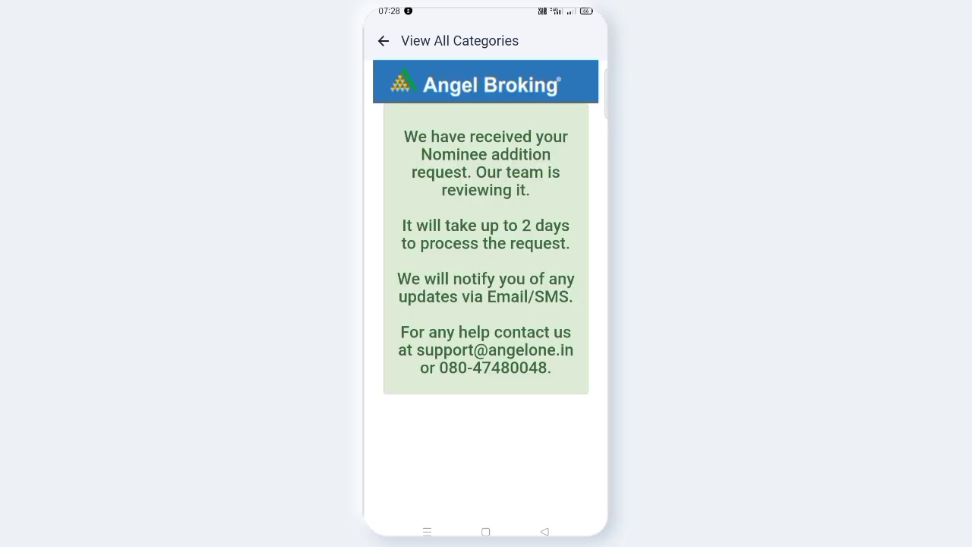